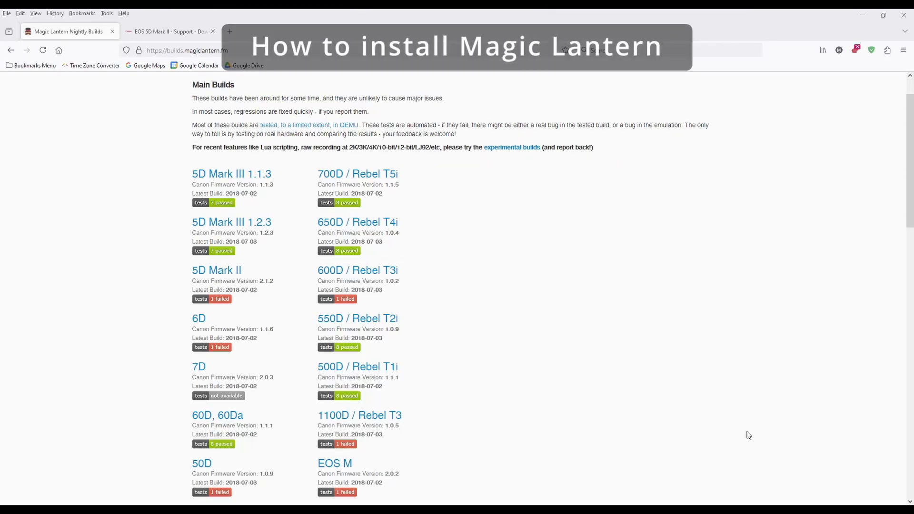
mouse_move(885, 274)
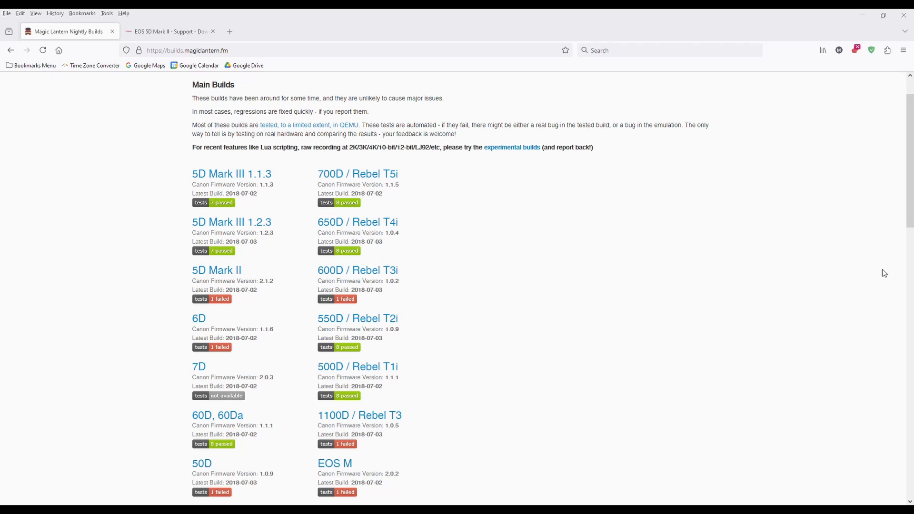
Reach the Nightly Builds camera list through the Downloads menu on magiclantern.fm.
scroll(up, 3)
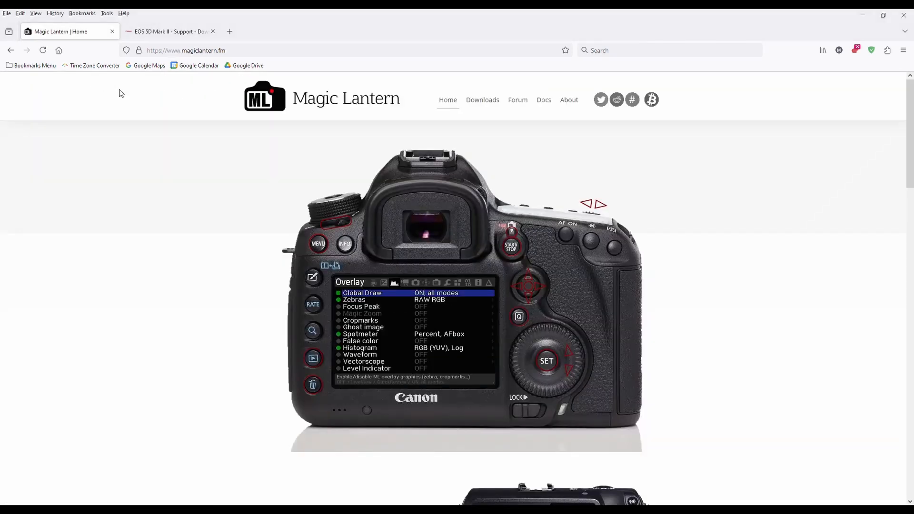
mouse_move(226, 61)
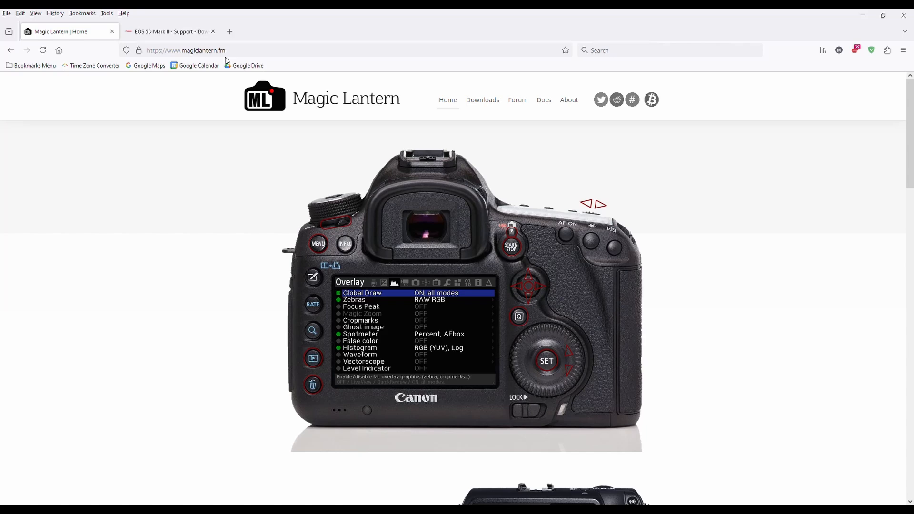
click(482, 100)
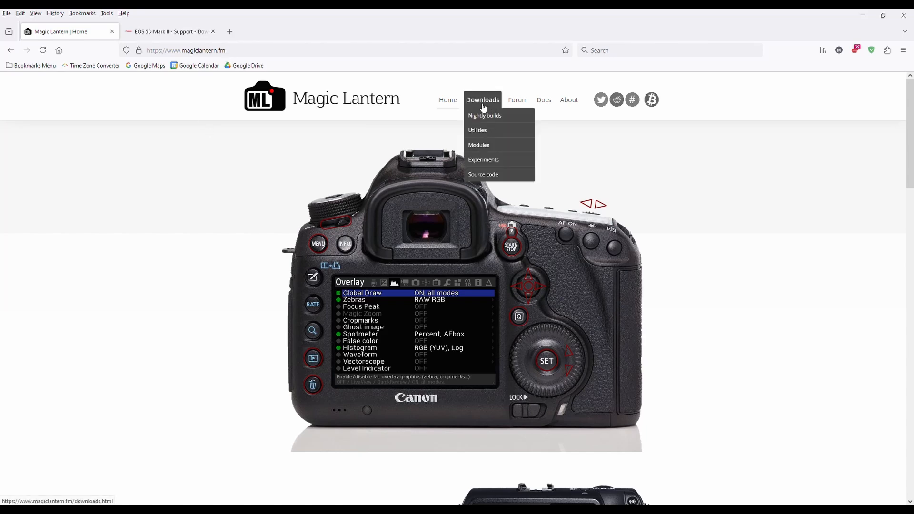
mouse_move(485, 116)
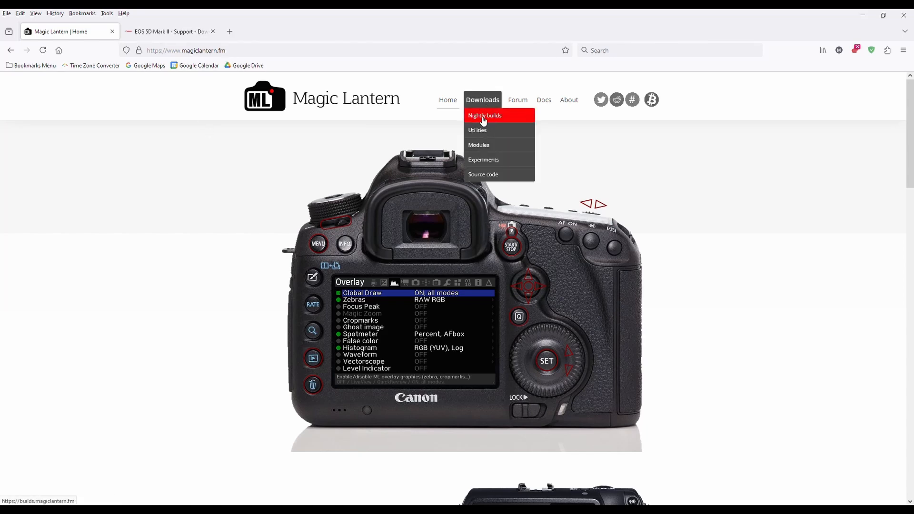
click(484, 115)
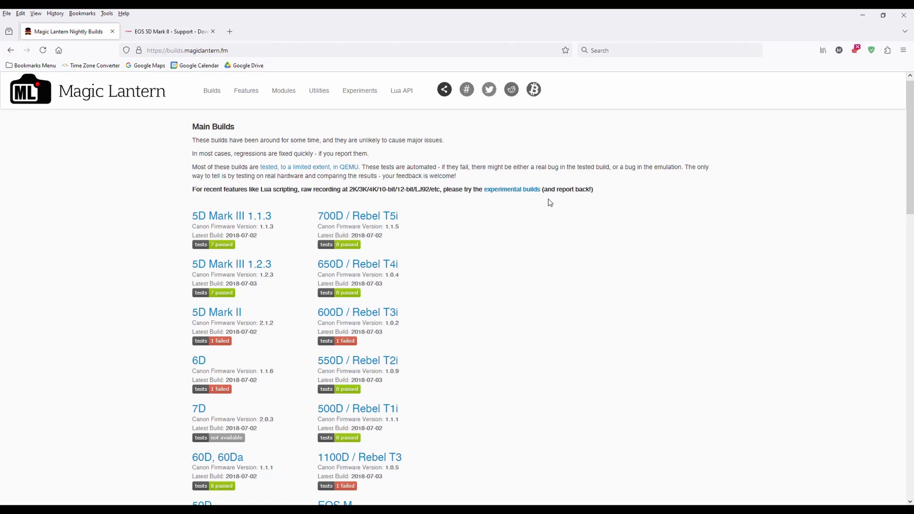
scroll(down, 3)
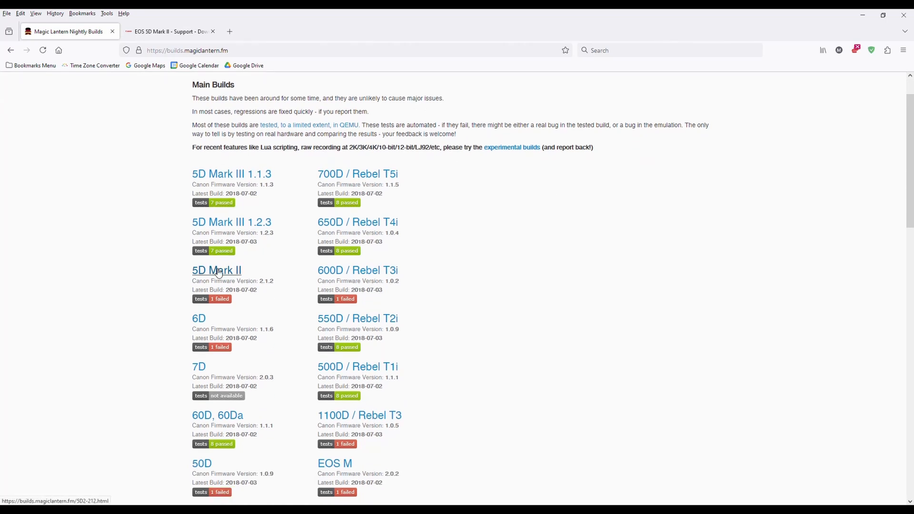
Download the magiclantern-Nightly zip from the 5D Mark II 2.1.2 build page.
click(216, 270)
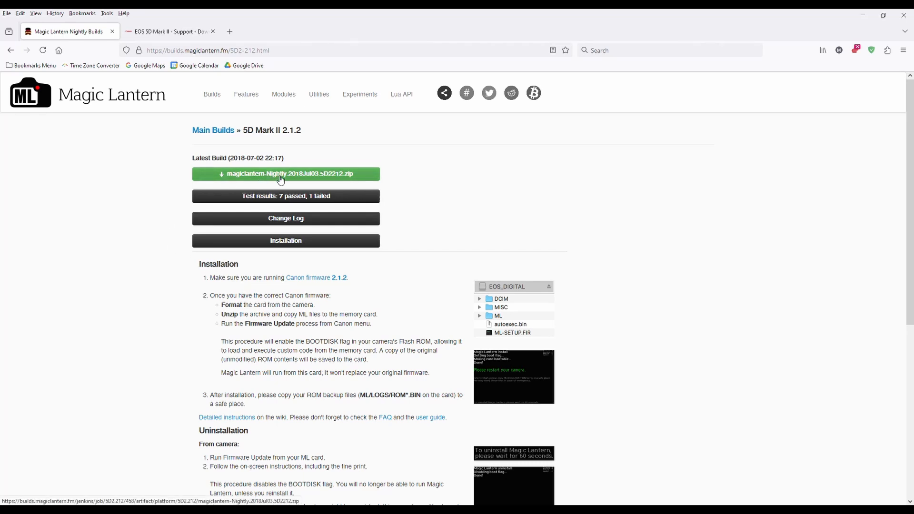
click(286, 174)
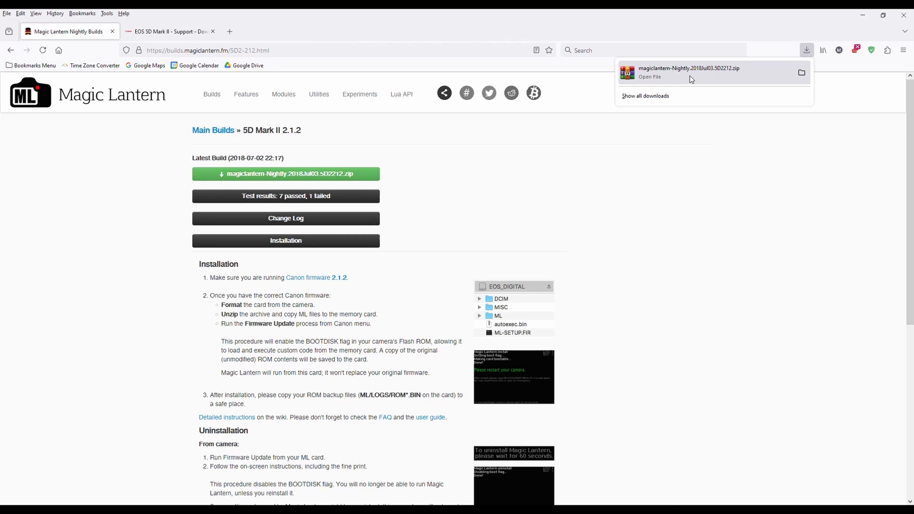
Show the downloaded 5D Mark II nightly zip in the Downloads folder and select it.
click(801, 72)
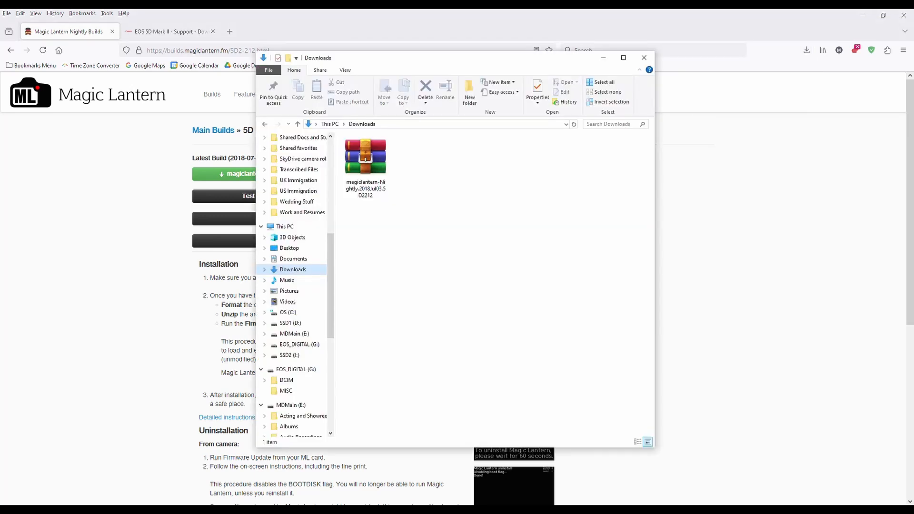
click(393, 256)
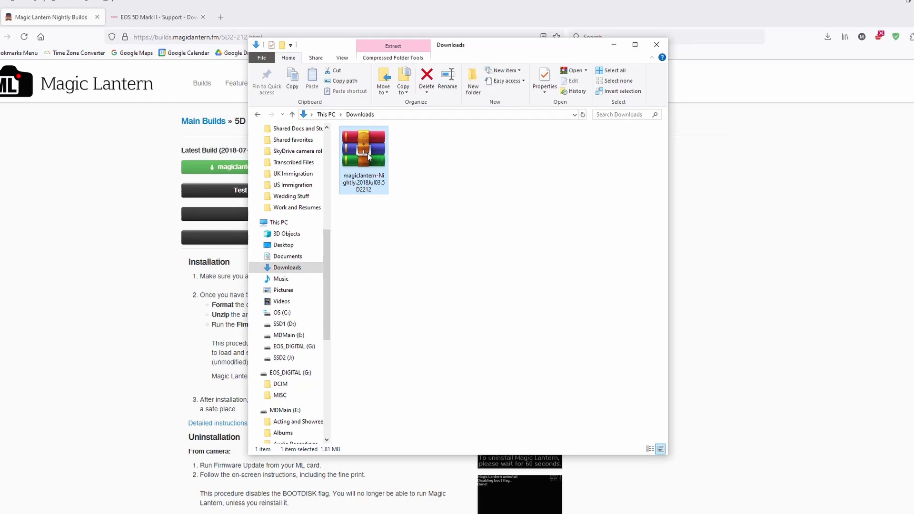
Extract the nightly zip with WinRAR onto the EOS_DIGITAL (G:) card.
right_click(363, 152)
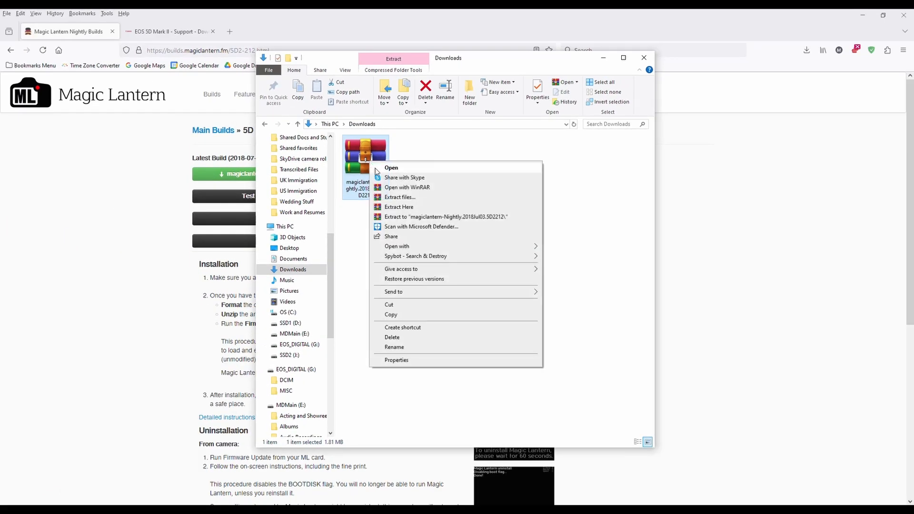
click(400, 197)
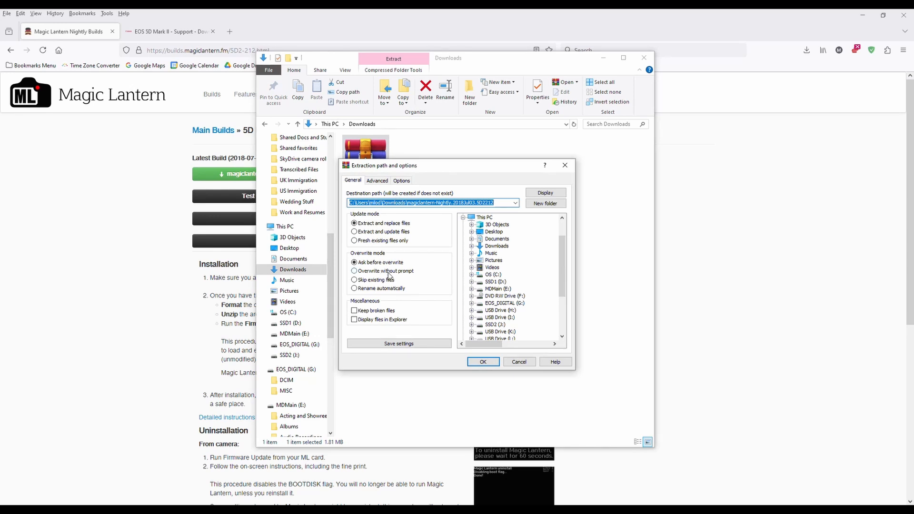
click(505, 303)
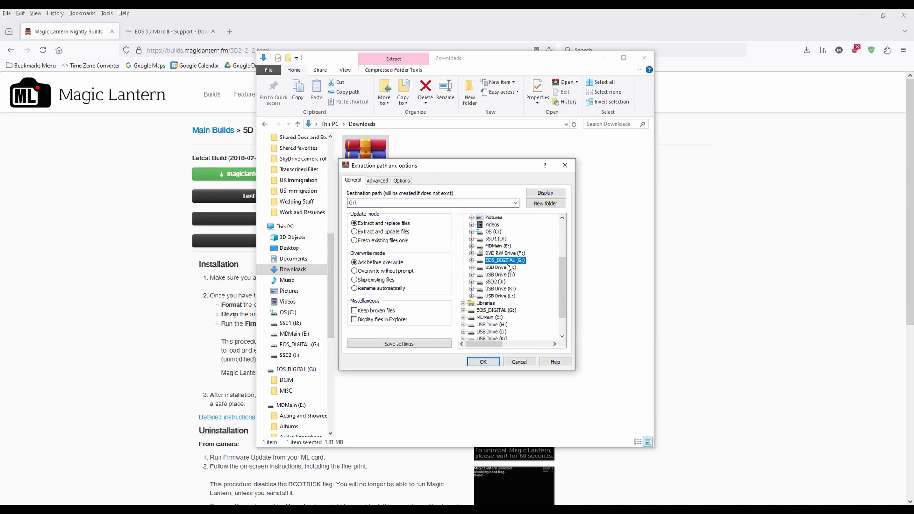
mouse_move(511, 251)
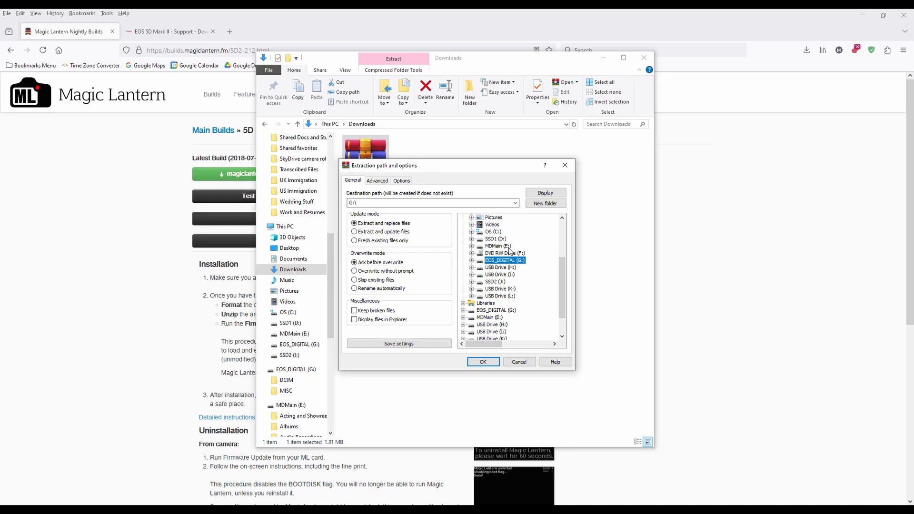
click(482, 362)
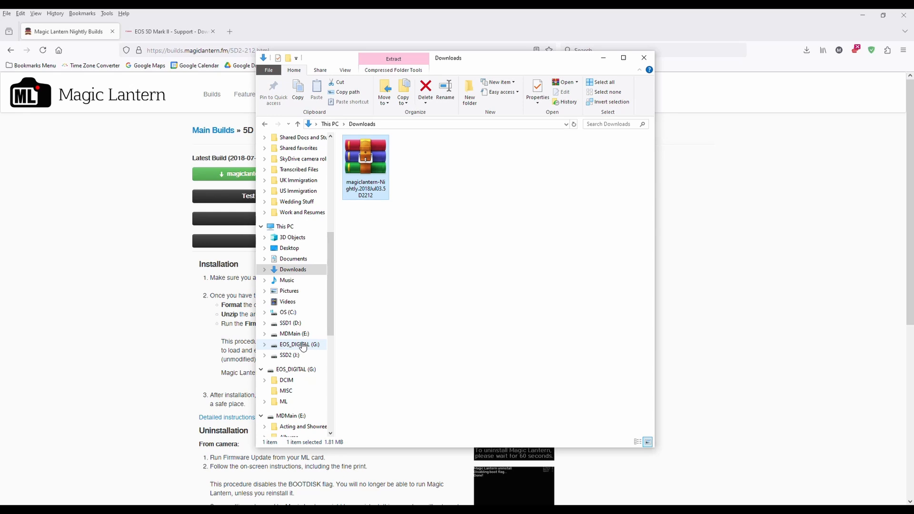
Browse the EOS_DIGITAL root, checking the DCIM, MISC and ML folders beside autoexec.bin and ML-SETUP.FIR.
click(300, 344)
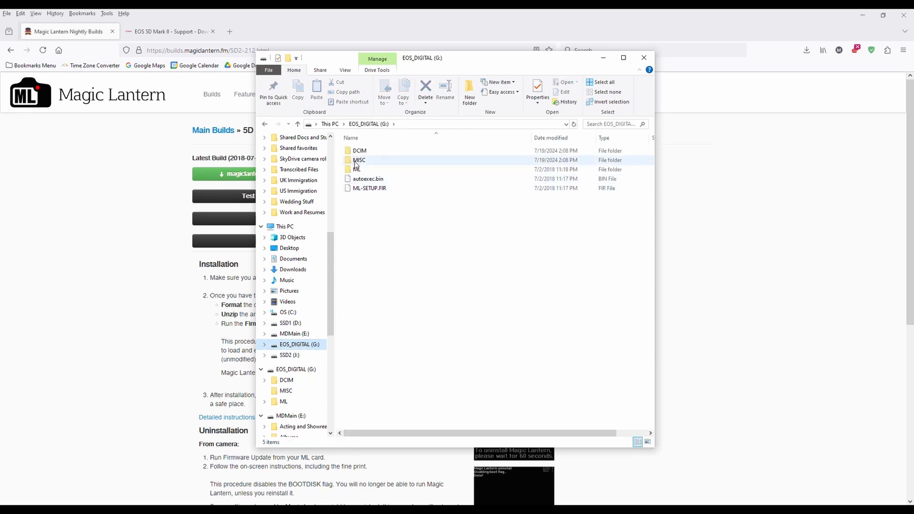
click(359, 150)
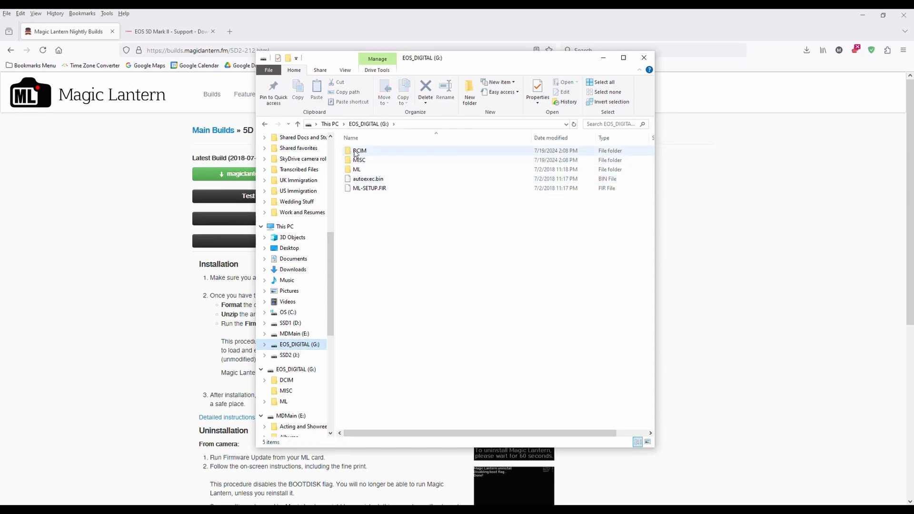
click(359, 160)
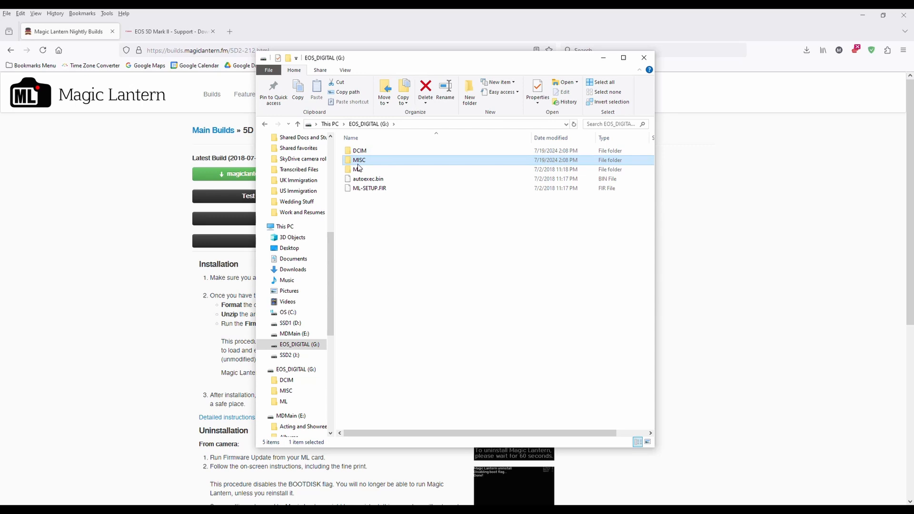
click(357, 169)
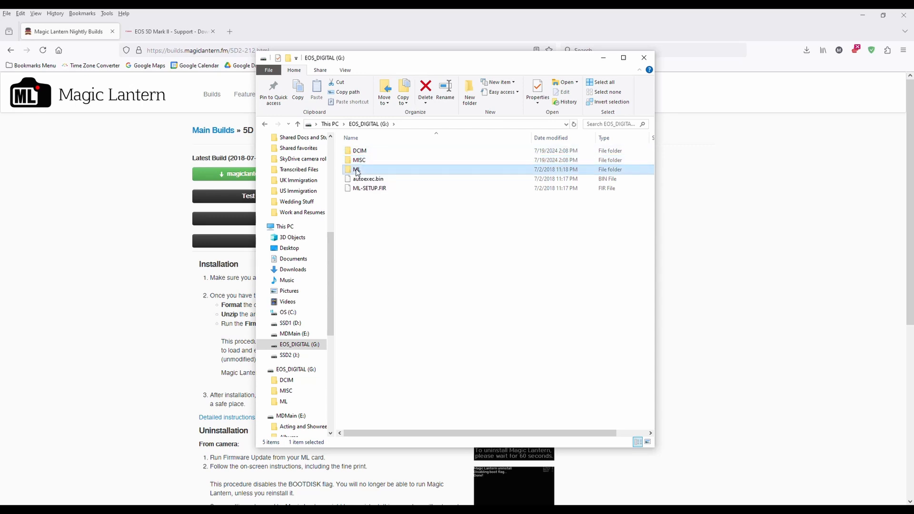
mouse_move(366, 217)
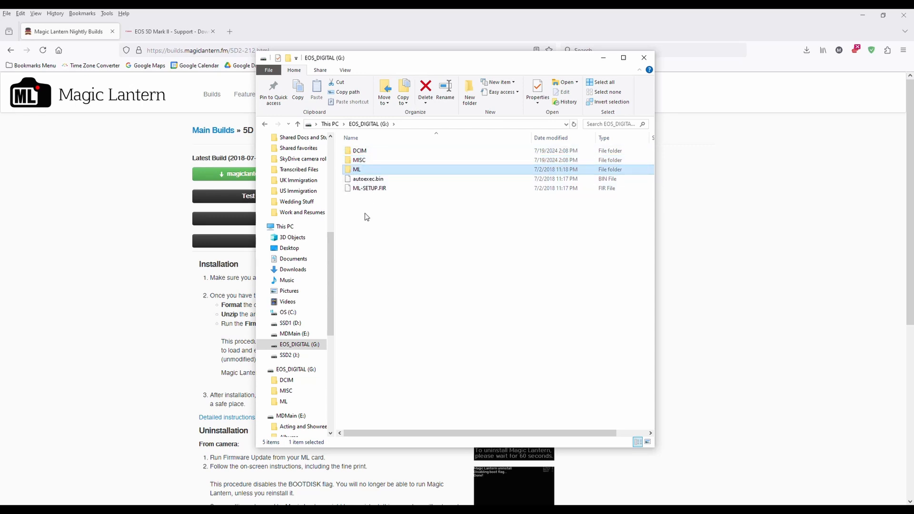